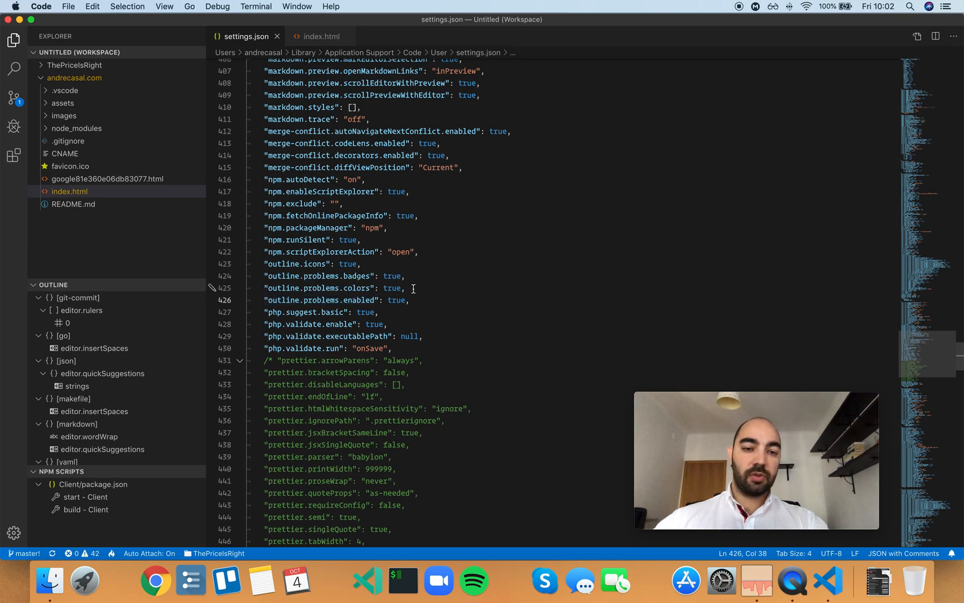
Start replacing outline.problems.enabled's true with false, then bring up the command list.
left_click_drag(266, 276, 405, 288)
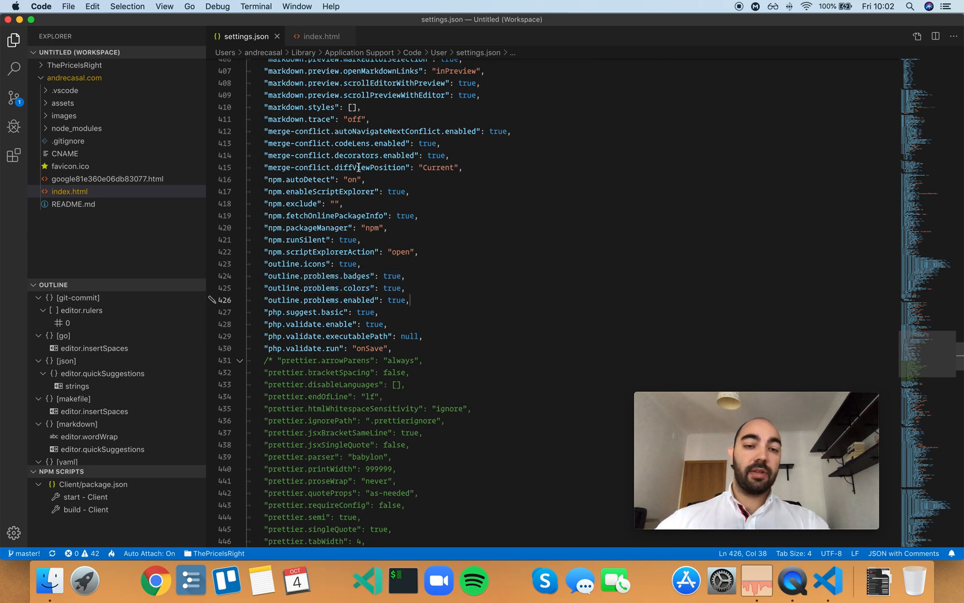
left_click(314, 36)
type("f")
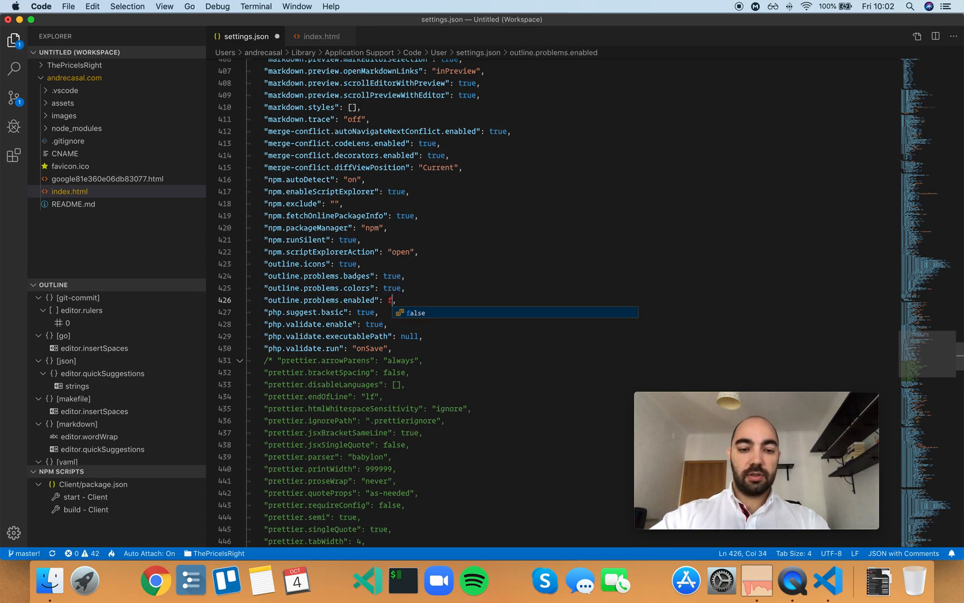
key("Tab")
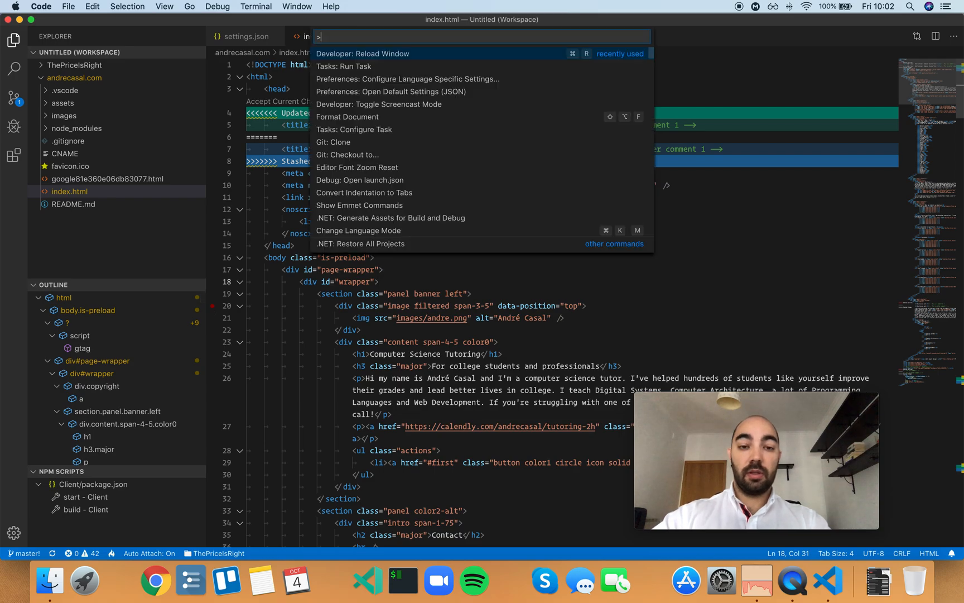
left_click(364, 54)
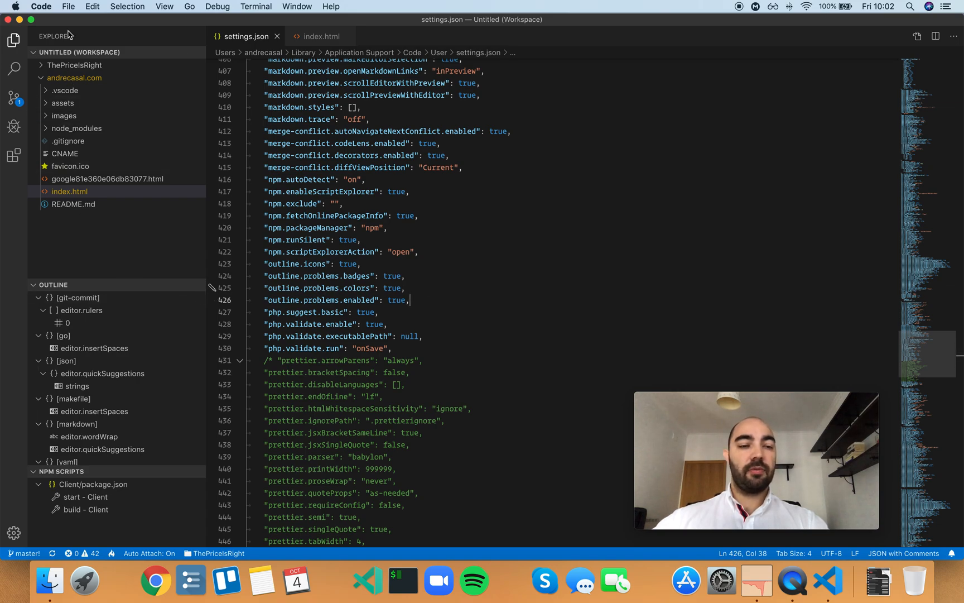
mouse_move(501, 309)
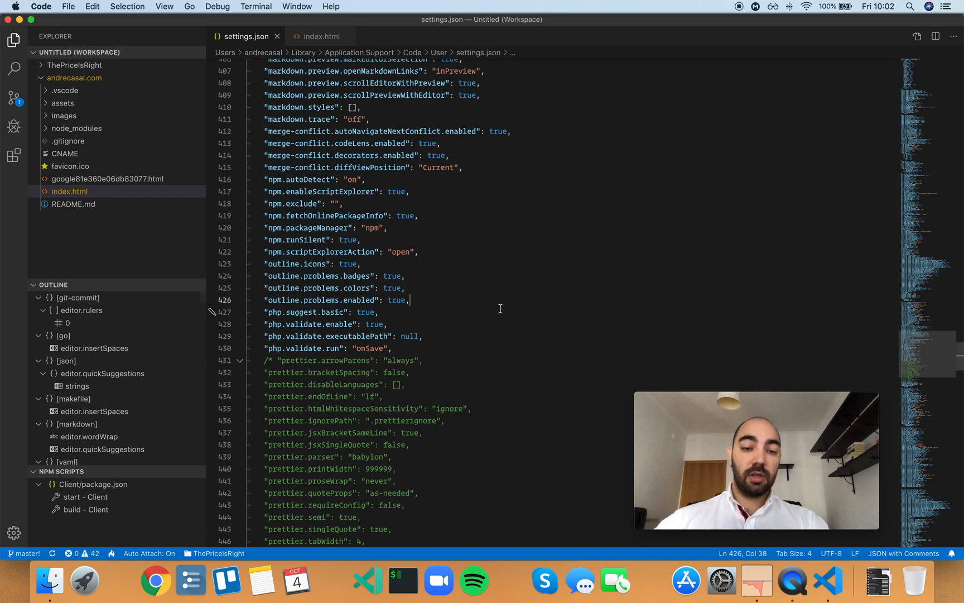
mouse_move(440, 295)
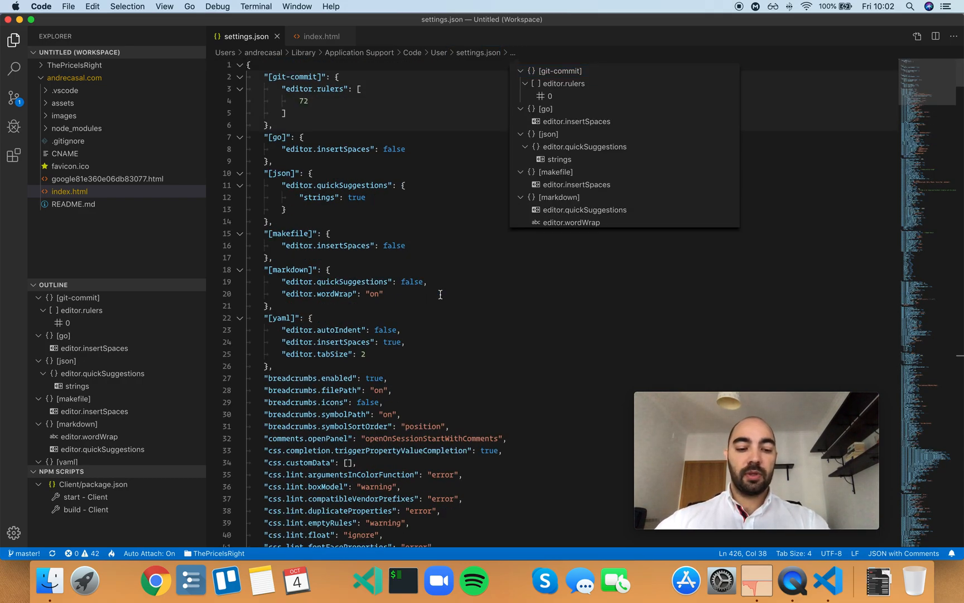
Scroll settings.json back down to line 426, where outline.problems.enabled still reads true.
scroll("down", 3)
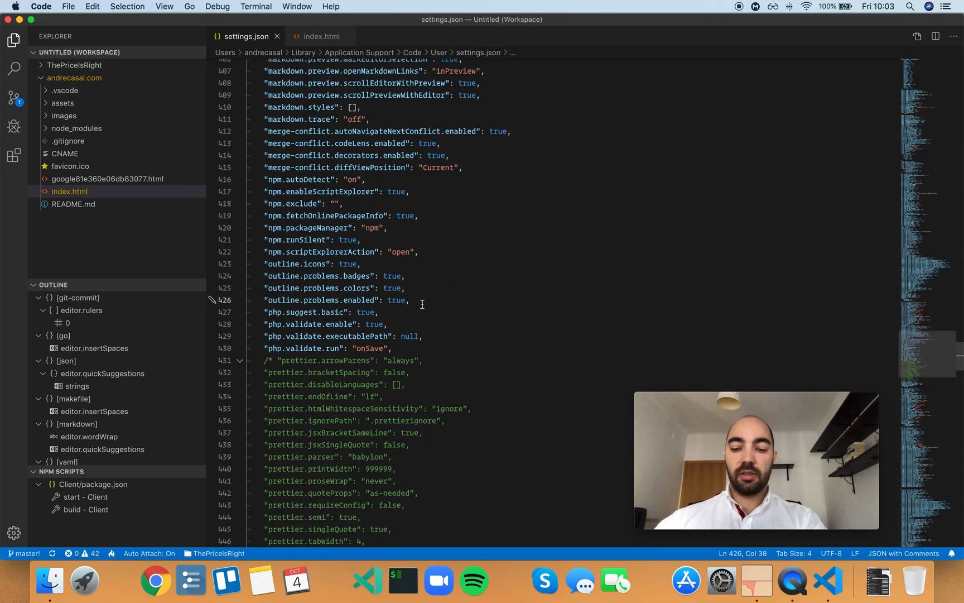
mouse_move(433, 299)
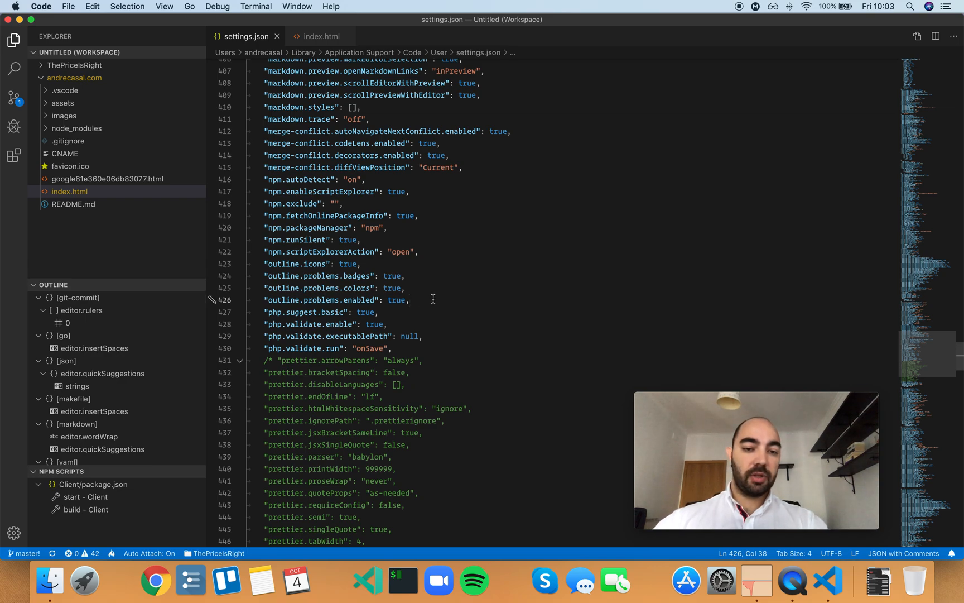